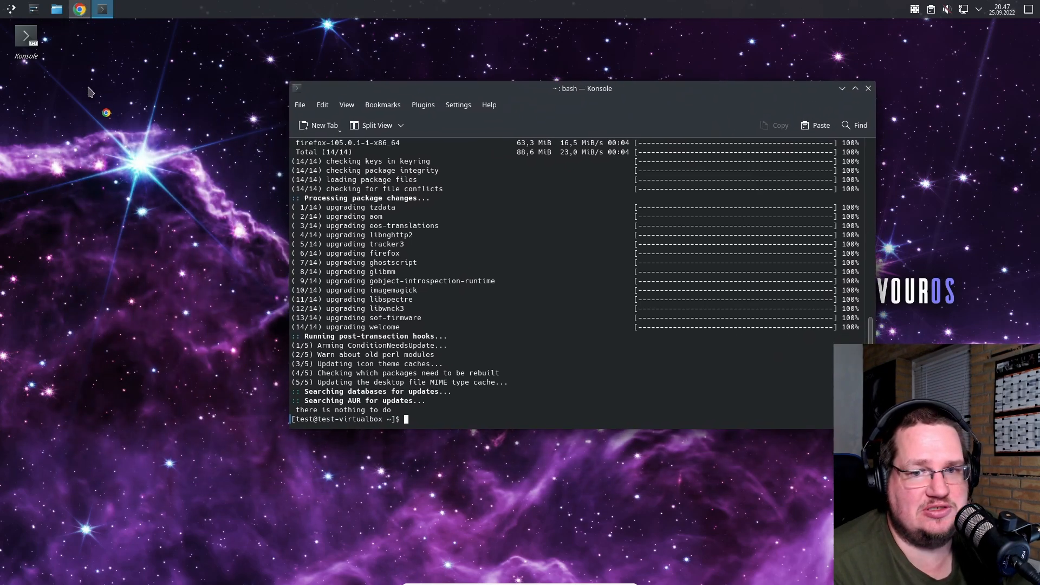
- Launch Google Chrome from the desktop icon
{"action": "left_click", "coordinate": [79, 10]}
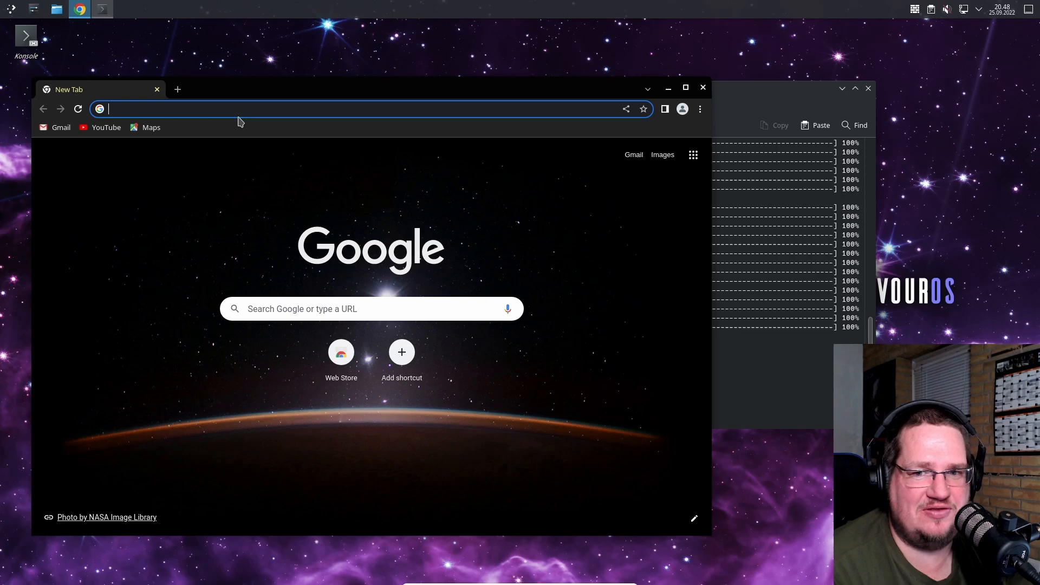
{"action": "mouse_move", "coordinate": [129, 91]}
{"action": "type", "text": "endeavouros.com"}
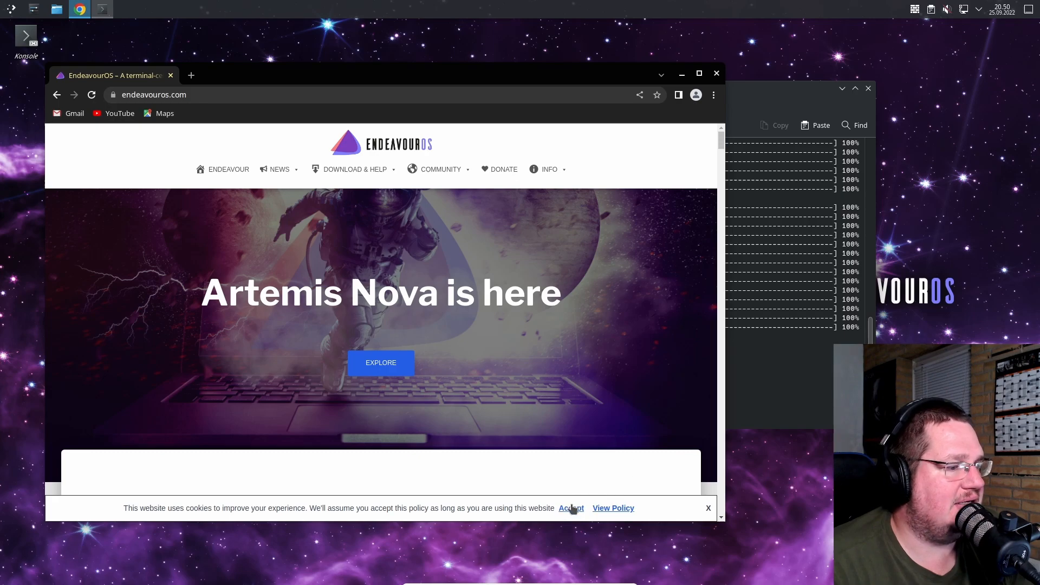
{"action": "scroll", "scroll_direction": "down", "scroll_amount": 3}
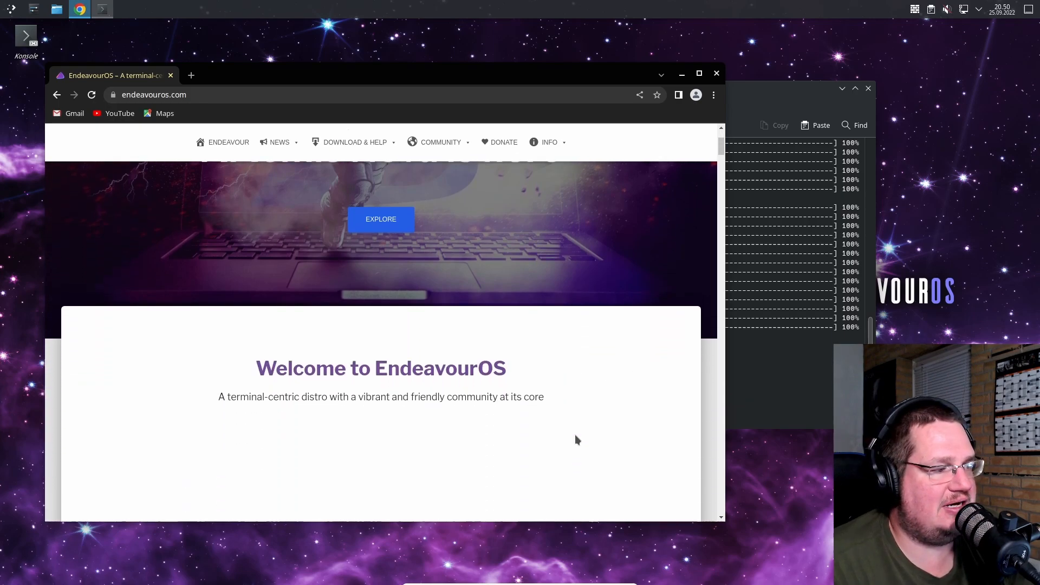
{"action": "scroll", "scroll_direction": "down", "scroll_amount": 3}
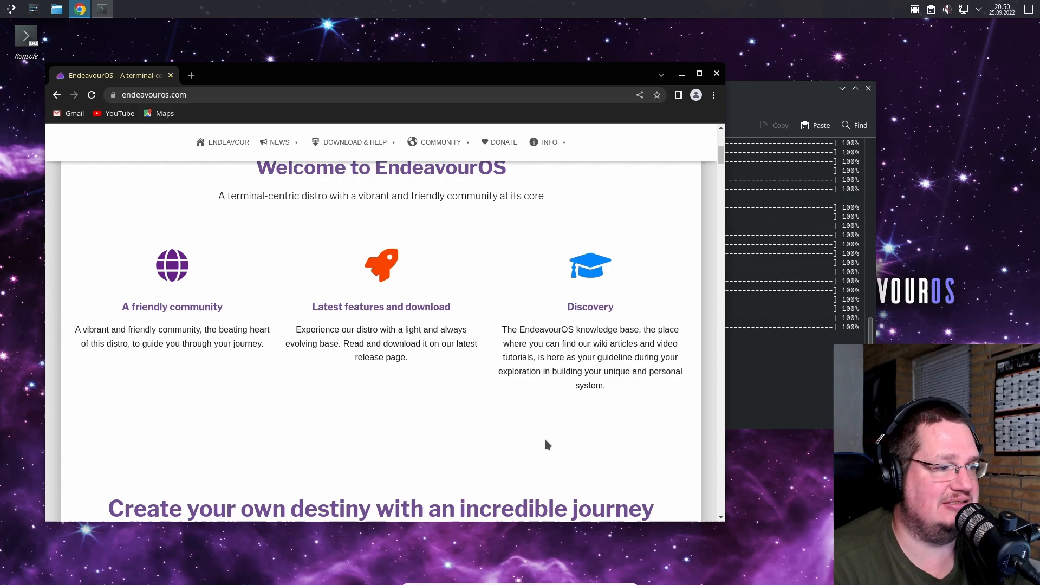
{"action": "scroll", "scroll_direction": "down", "scroll_amount": 3}
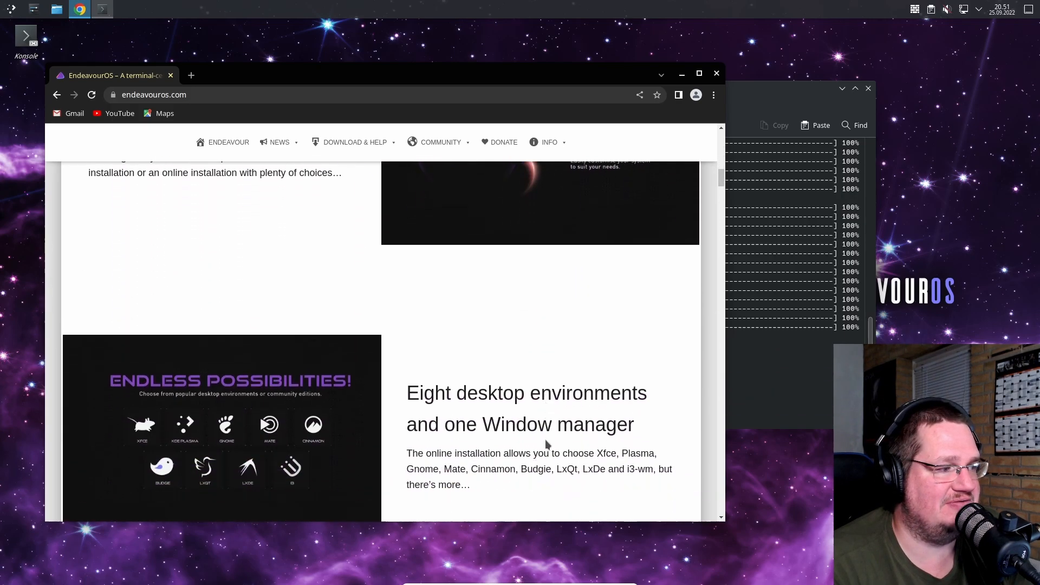
{"action": "scroll", "scroll_direction": "down", "scroll_amount": 3}
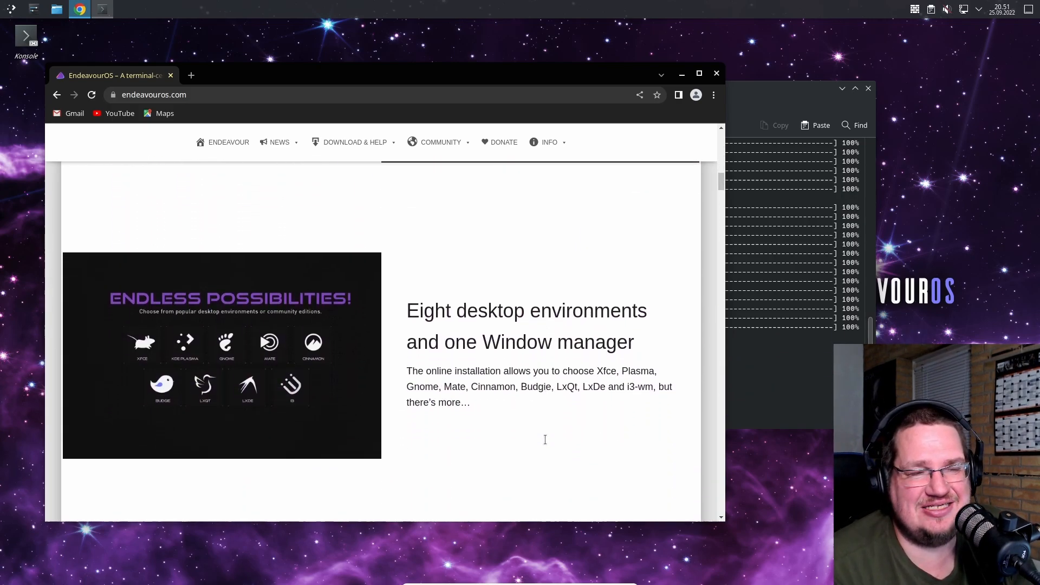
{"action": "scroll", "scroll_direction": "down", "scroll_amount": 3}
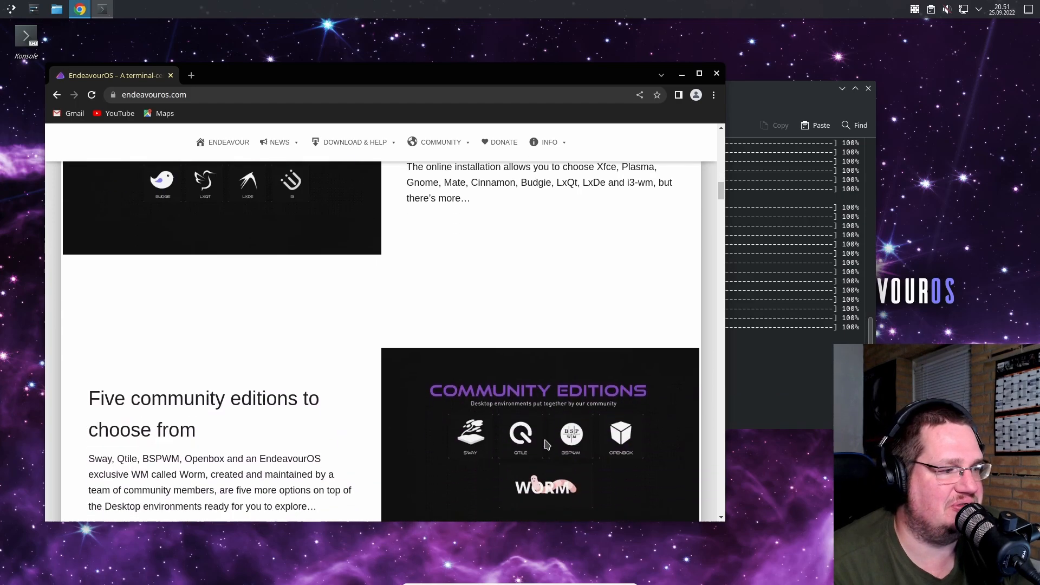
{"action": "scroll", "scroll_direction": "down", "scroll_amount": 3}
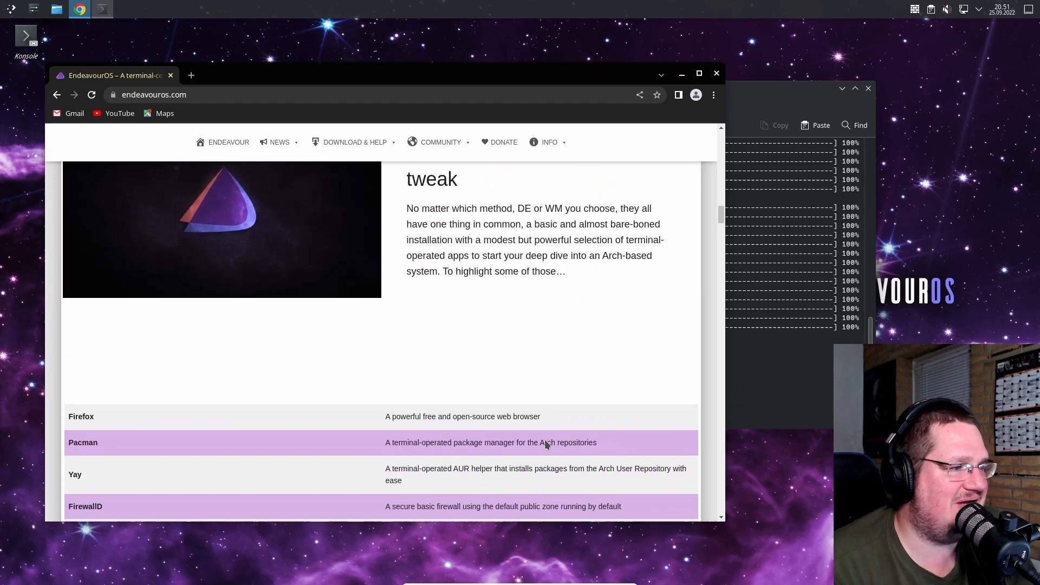
{"action": "scroll", "scroll_direction": "down", "scroll_amount": 3}
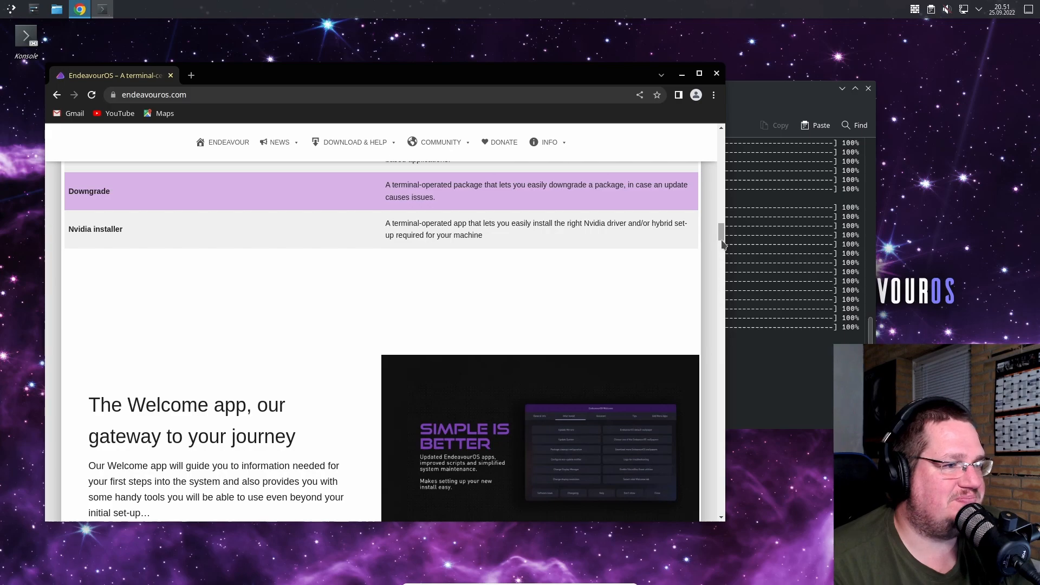
{"action": "scroll", "scroll_direction": "down", "scroll_amount": 3}
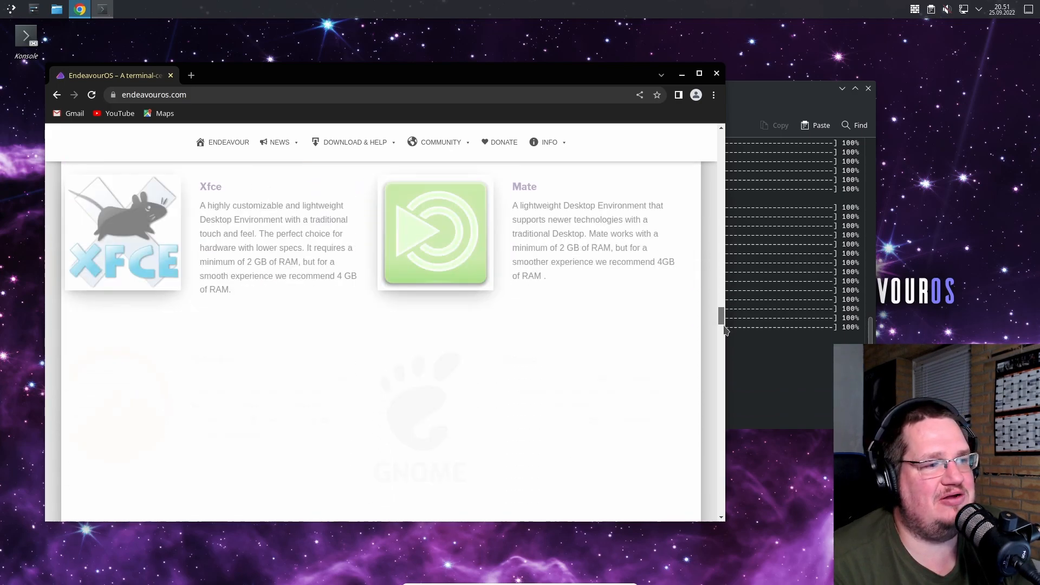
{"action": "scroll", "scroll_direction": "down", "scroll_amount": 3}
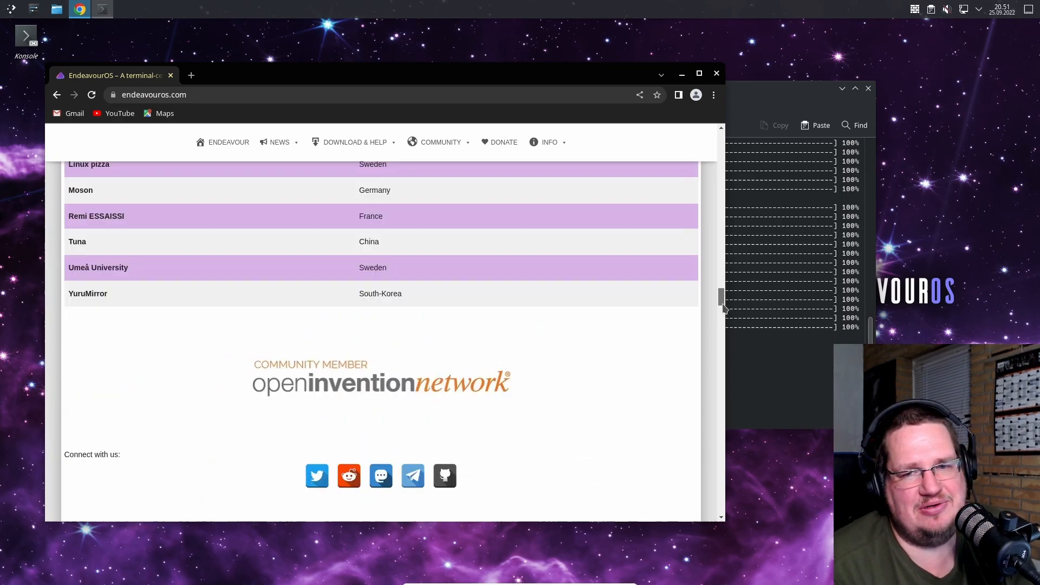
{"action": "scroll", "scroll_direction": "up", "scroll_amount": 3}
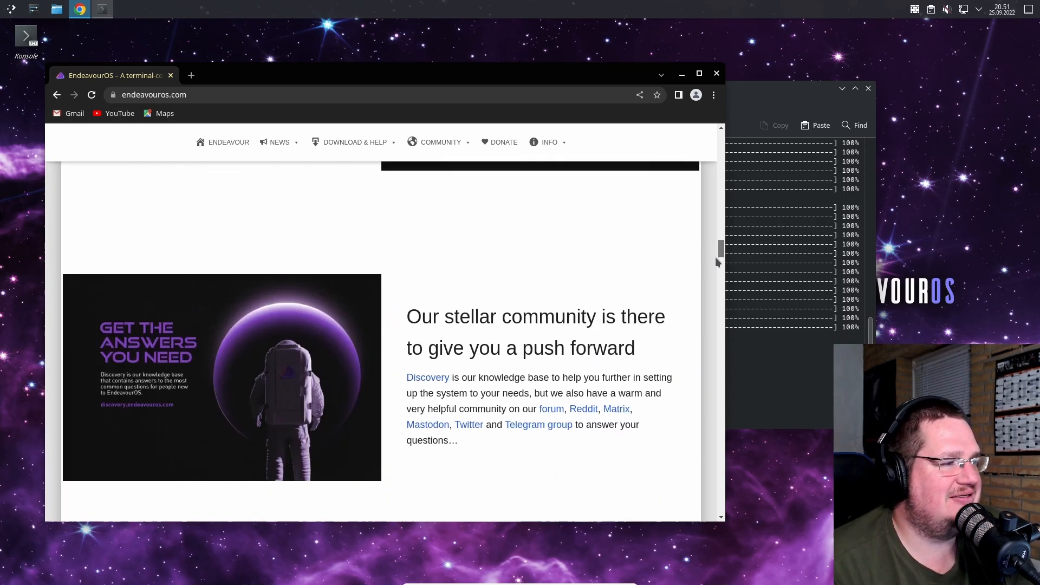
{"action": "scroll", "scroll_direction": "down", "scroll_amount": 3}
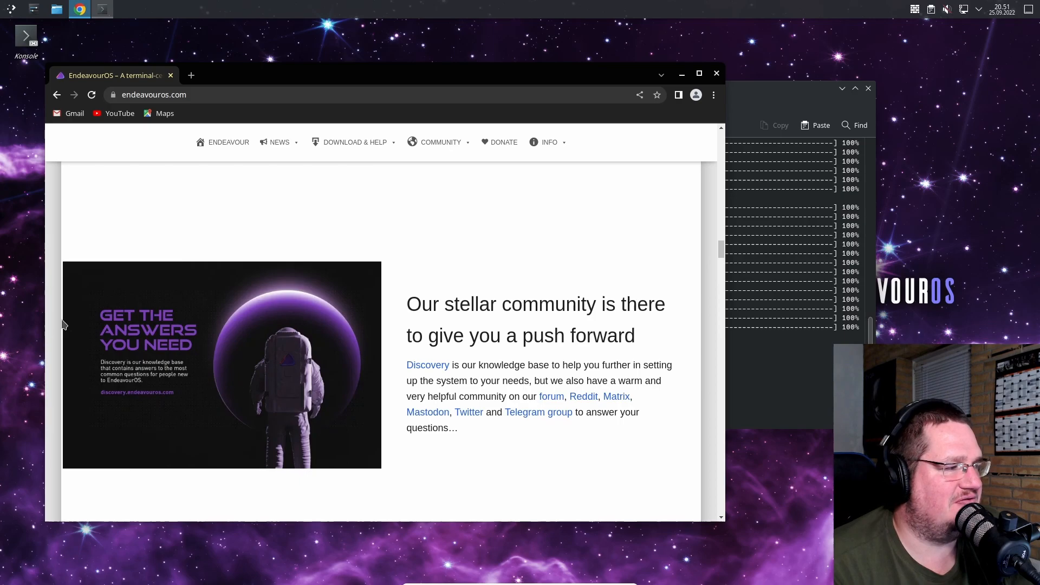
{"action": "scroll", "scroll_direction": "down", "scroll_amount": 3}
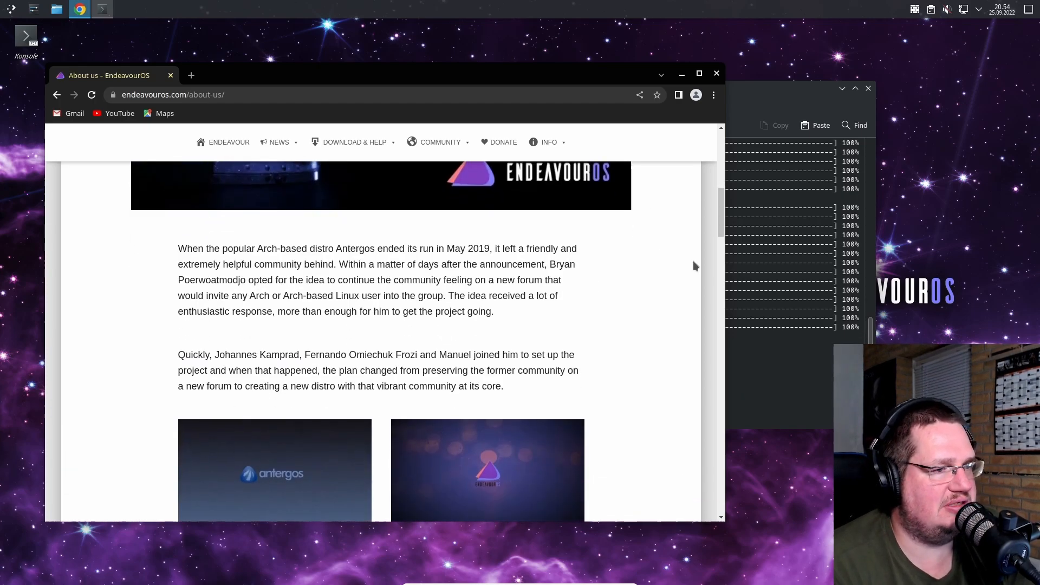
- Read down the About Us history, then open the 'Full transparency on the GRUB issue' news post
{"action": "scroll", "scroll_direction": "down", "scroll_amount": 3}
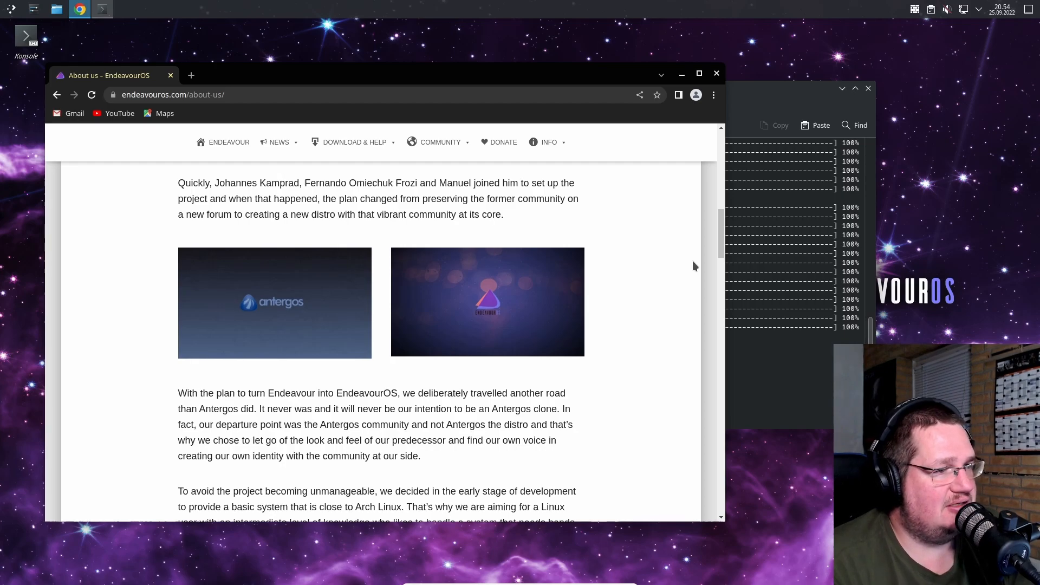
{"action": "scroll", "scroll_direction": "down", "scroll_amount": 3}
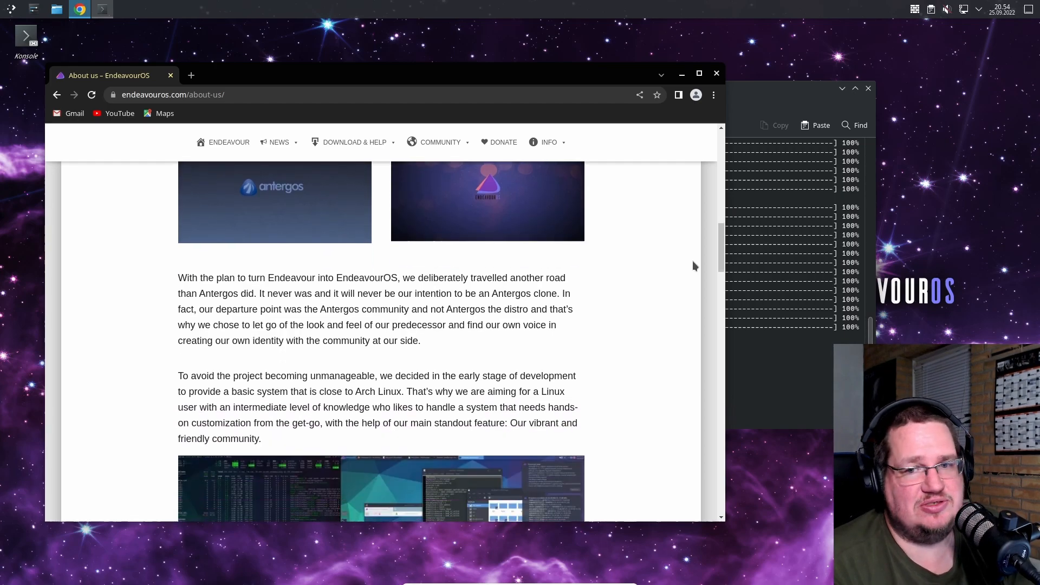
{"action": "scroll", "scroll_direction": "down", "scroll_amount": 3}
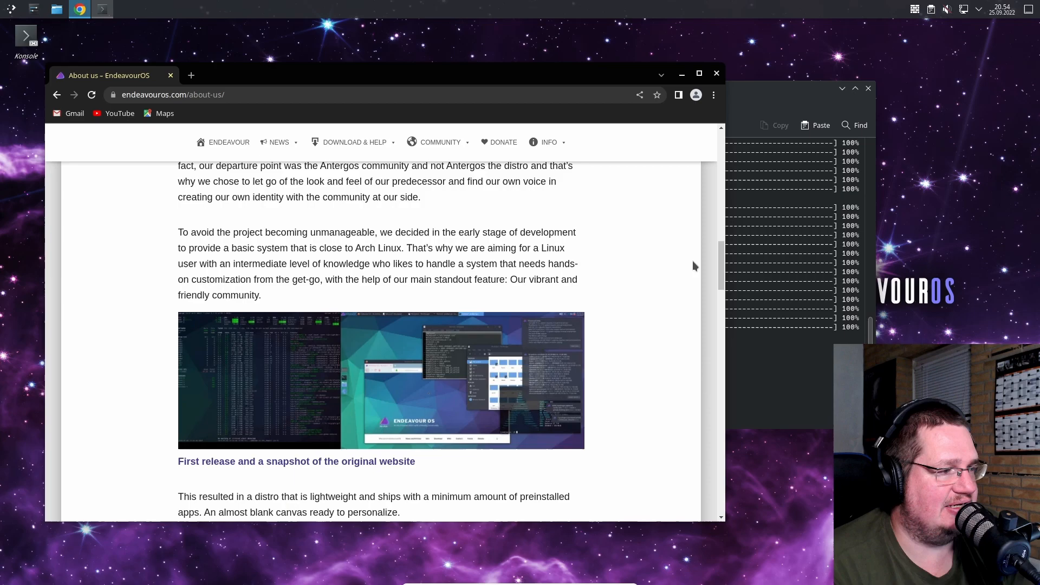
{"action": "scroll", "scroll_direction": "down", "scroll_amount": 3}
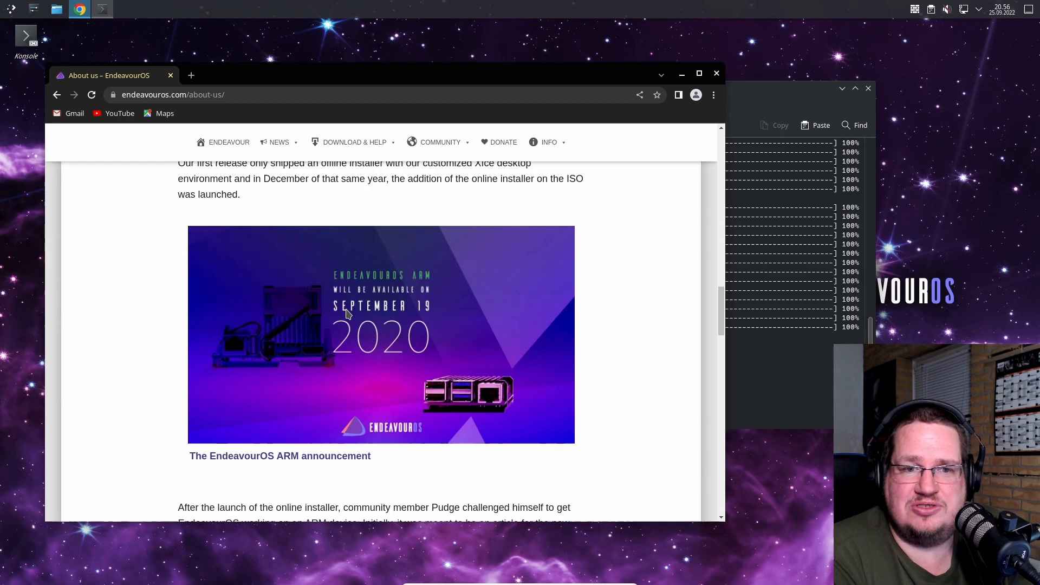
{"action": "scroll", "scroll_direction": "up", "scroll_amount": 3}
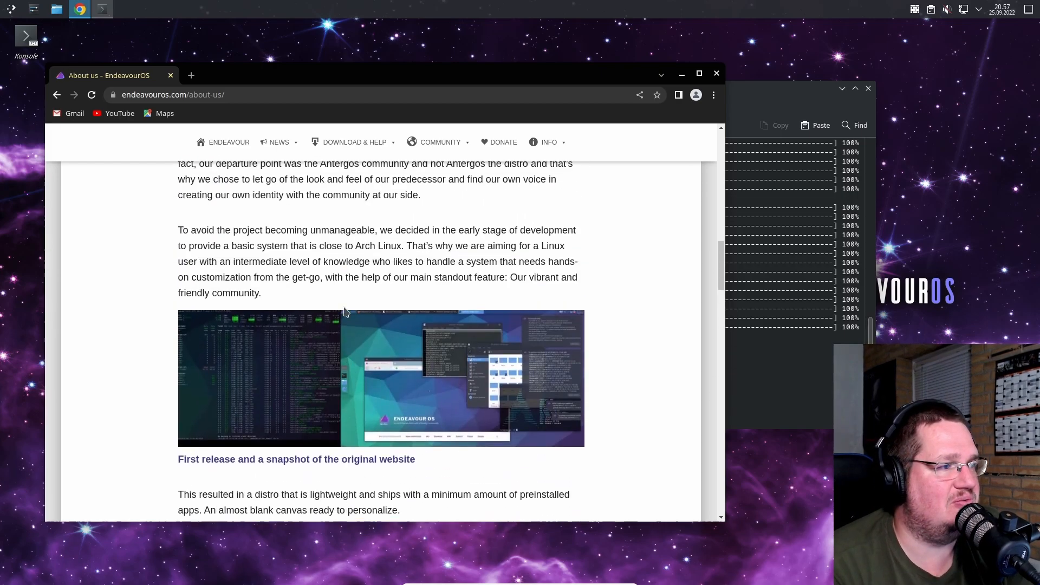
{"action": "left_click", "coordinate": [440, 142]}
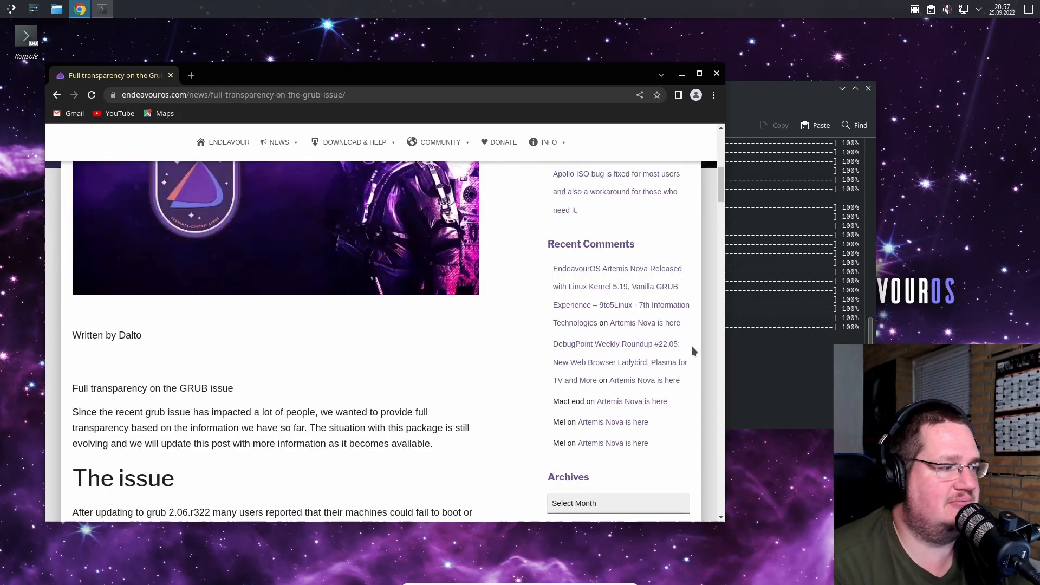
{"action": "scroll", "scroll_direction": "down", "scroll_amount": 3}
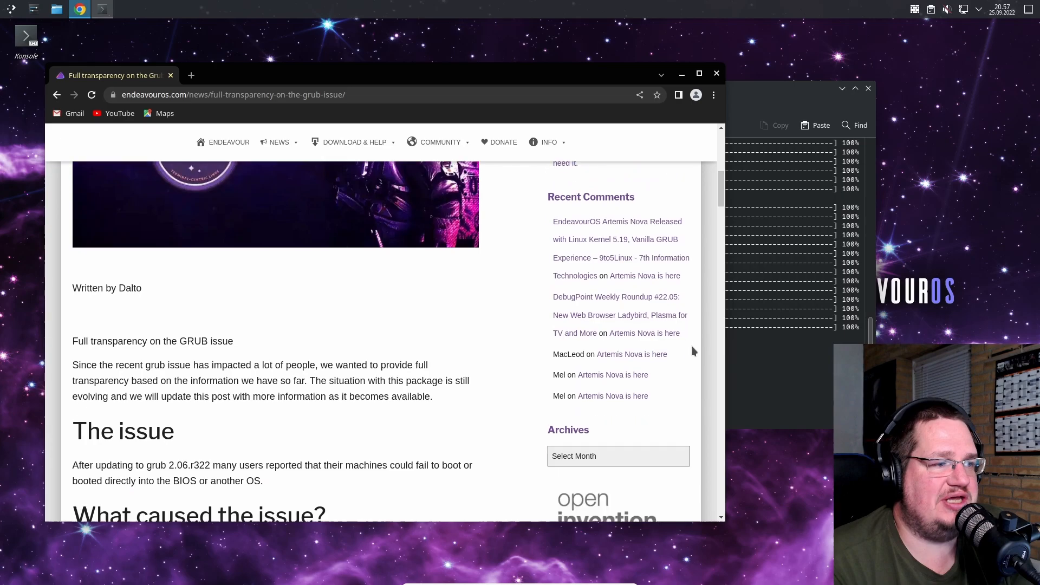
{"action": "scroll", "scroll_direction": "down", "scroll_amount": 3}
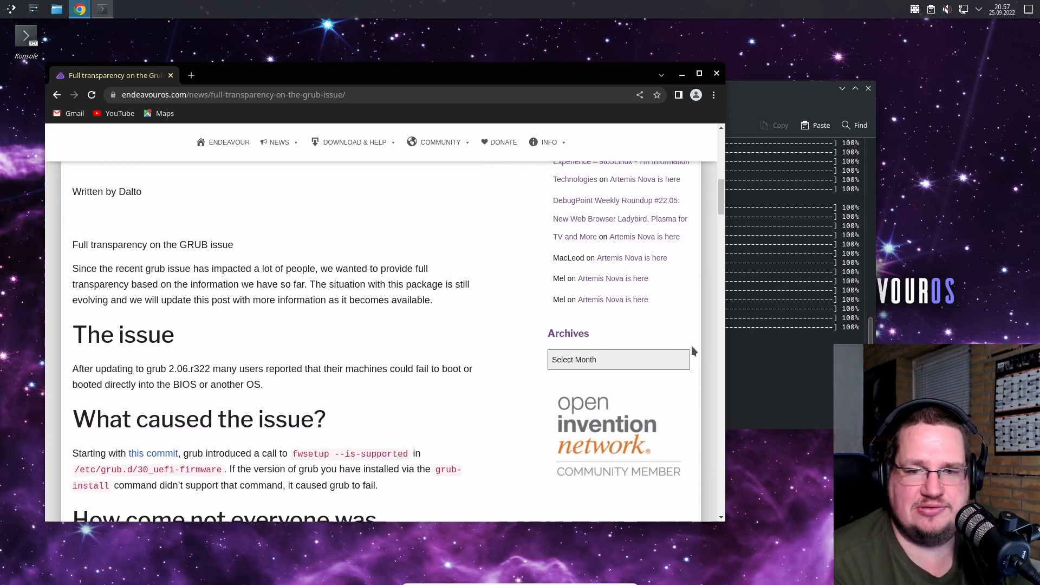
{"action": "scroll", "scroll_direction": "down", "scroll_amount": 3}
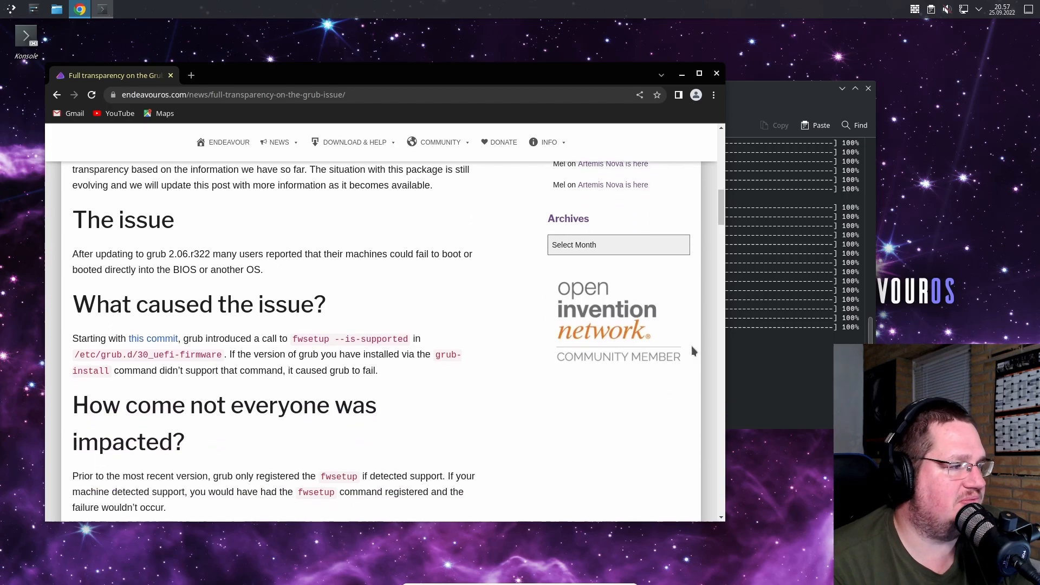
{"action": "scroll", "scroll_direction": "down", "scroll_amount": 3}
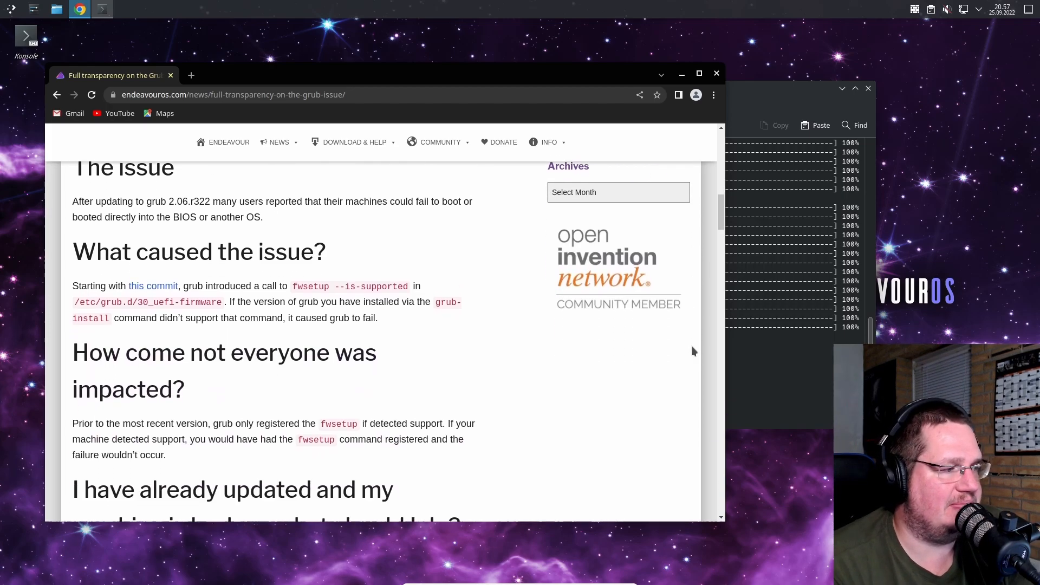
{"action": "scroll", "scroll_direction": "down", "scroll_amount": 3}
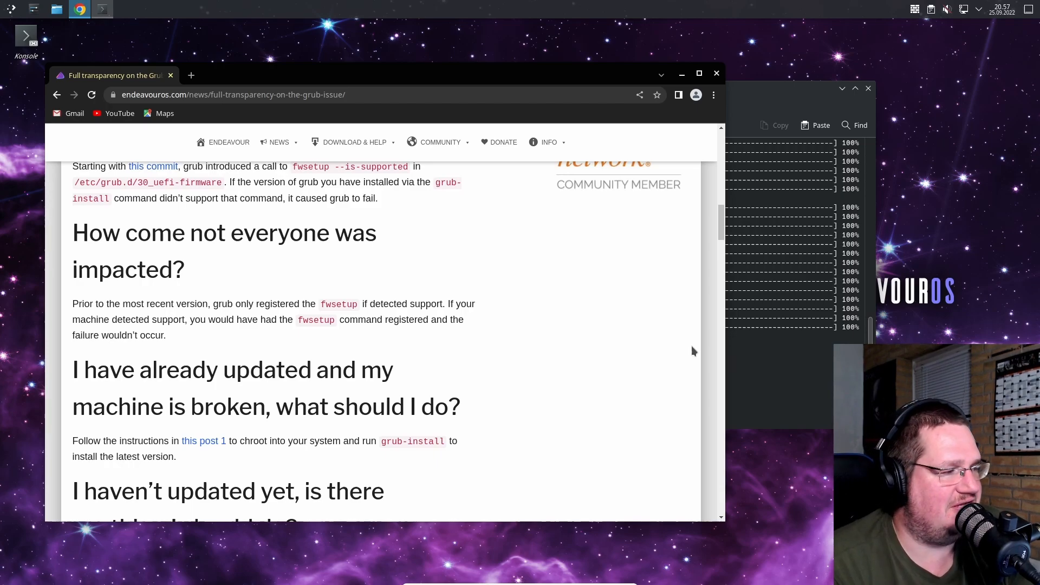
{"action": "scroll", "scroll_direction": "down", "scroll_amount": 3}
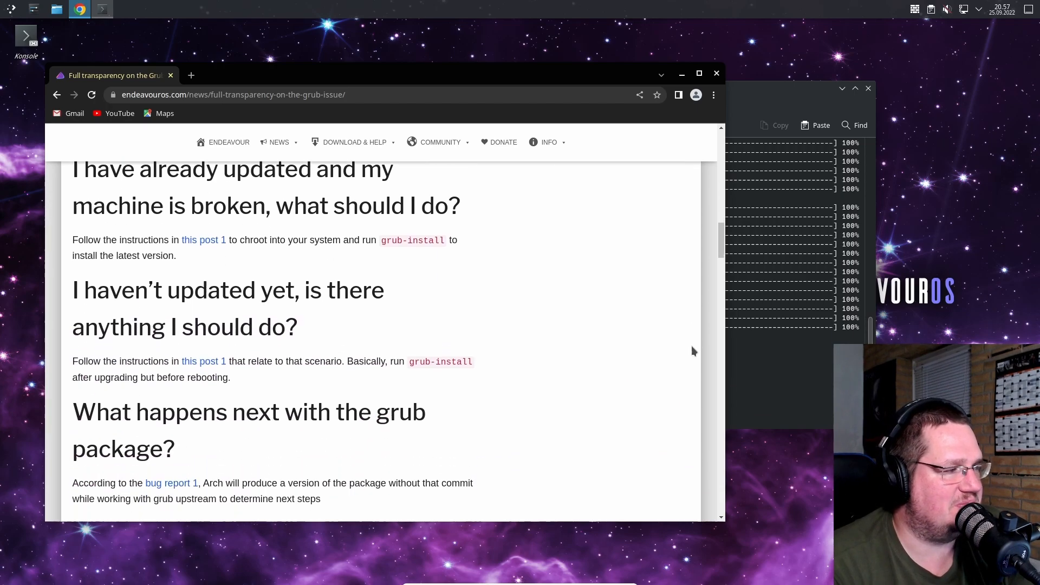
{"action": "scroll", "scroll_direction": "down", "scroll_amount": 3}
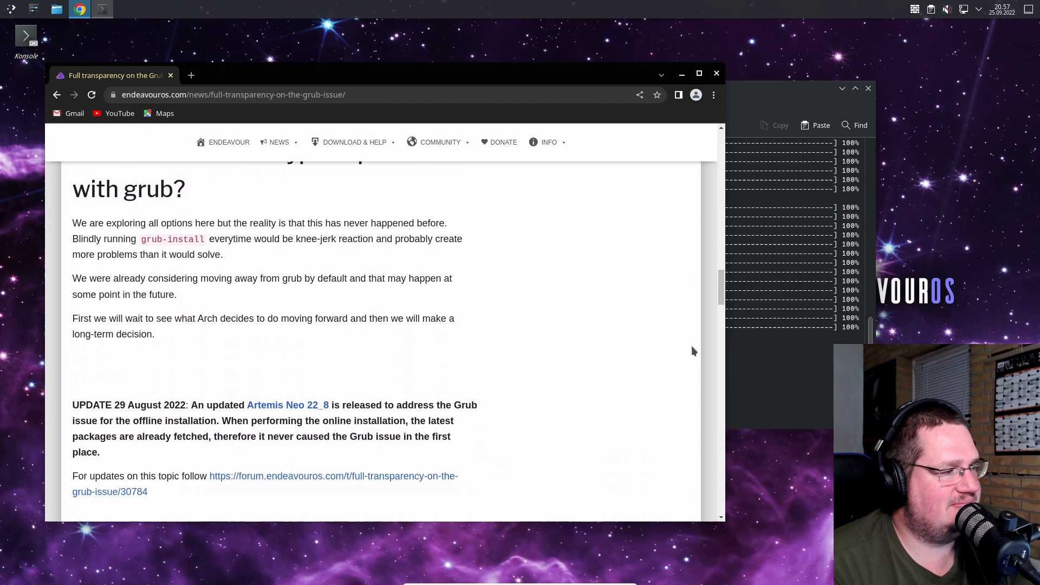
{"action": "scroll", "scroll_direction": "down", "scroll_amount": 3}
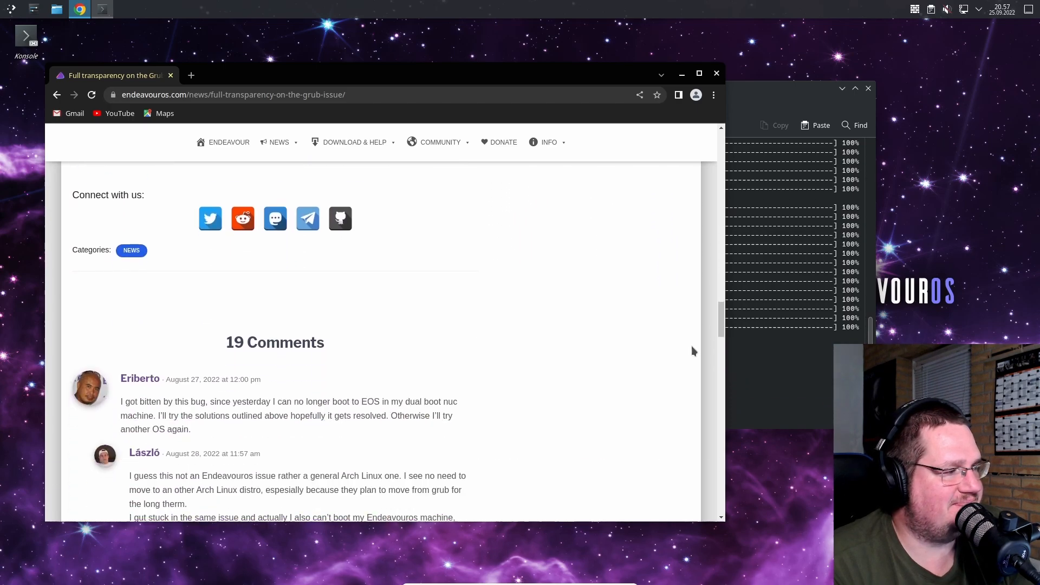
{"action": "scroll", "scroll_direction": "down", "scroll_amount": 3}
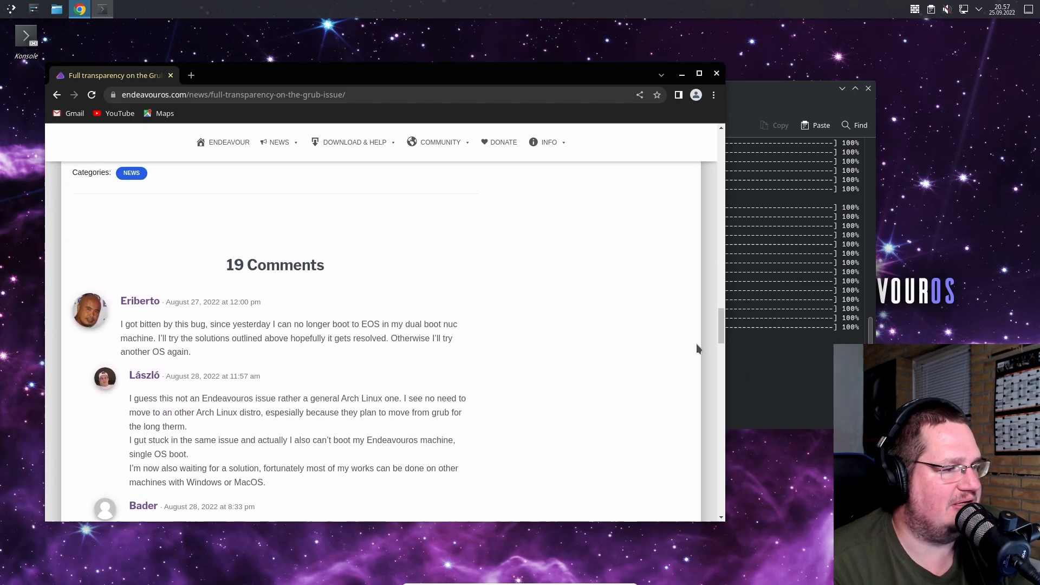
{"action": "scroll", "scroll_direction": "up", "scroll_amount": 3}
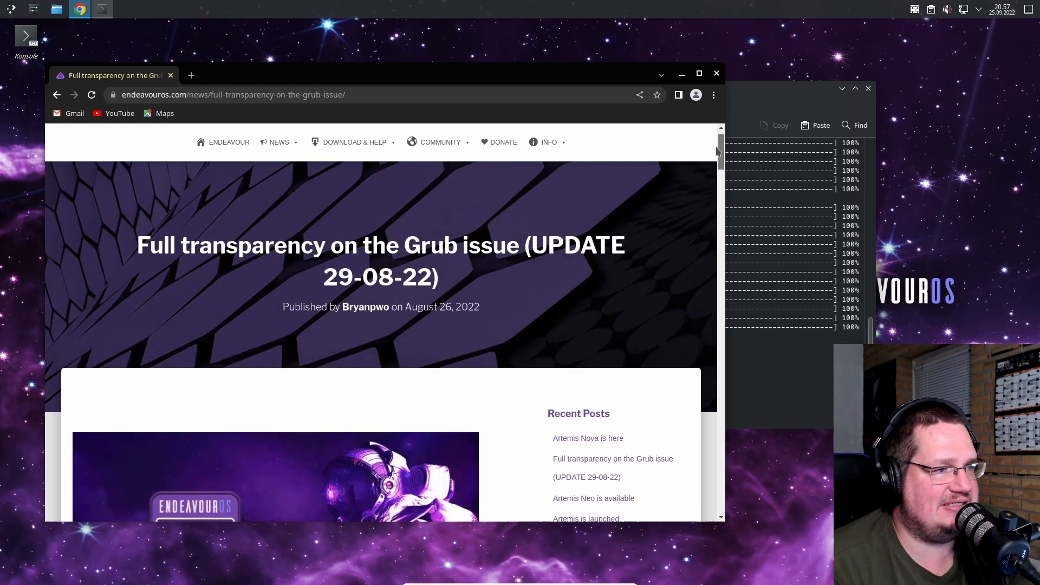
{"action": "scroll", "scroll_direction": "up", "scroll_amount": 3}
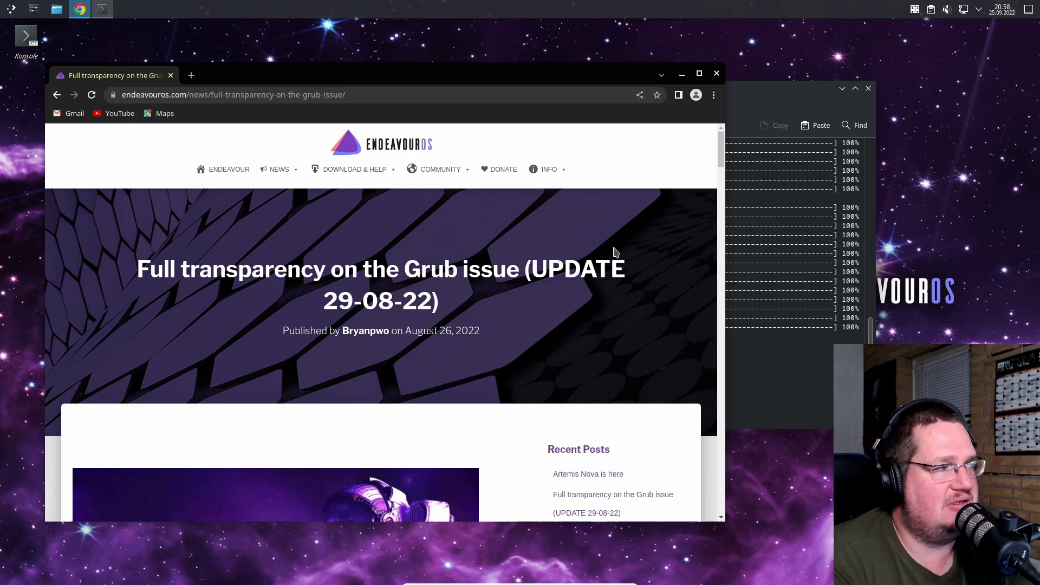
{"action": "scroll", "scroll_direction": "down", "scroll_amount": 3}
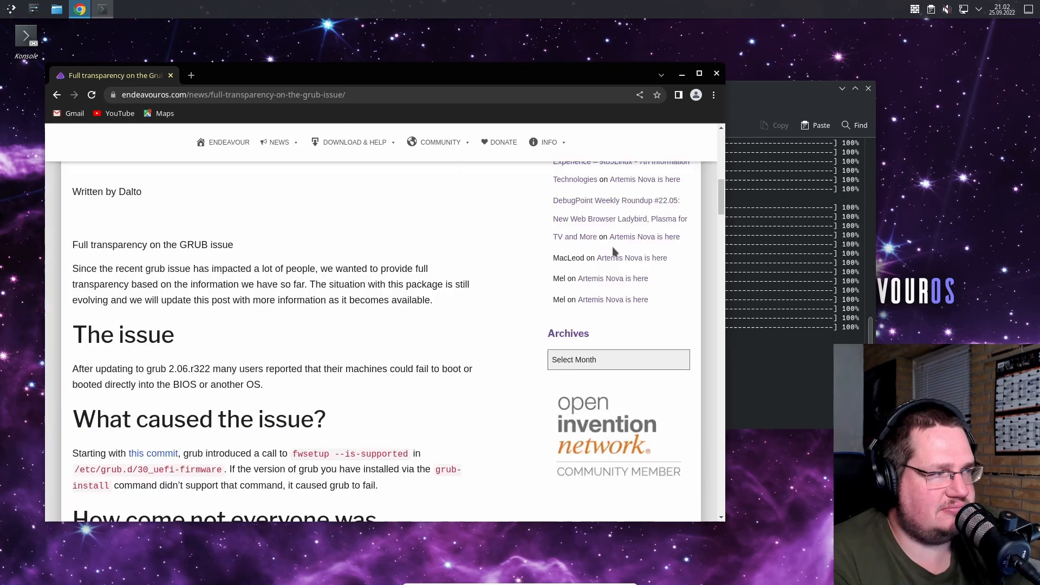